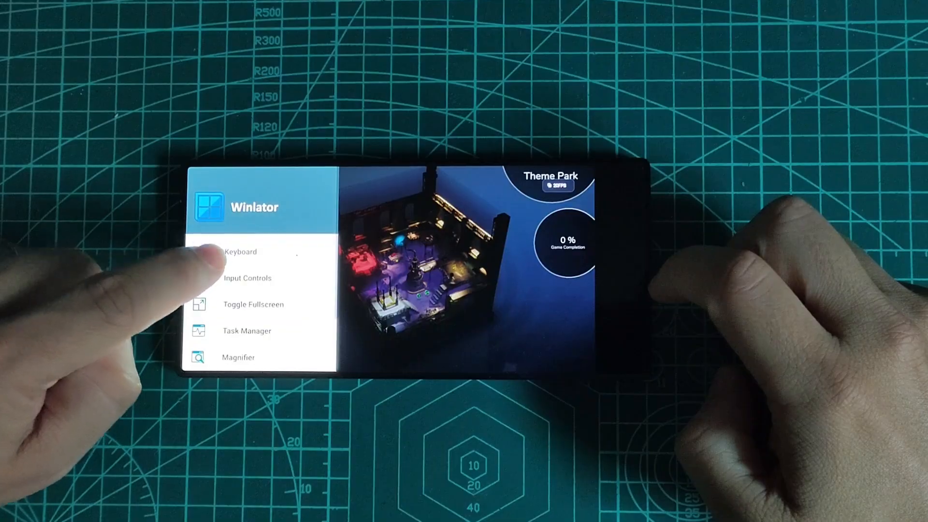
Show the input control profile choices from the dropdown currently set to Disabled
{"action": "left_click", "coordinate": [248, 278]}
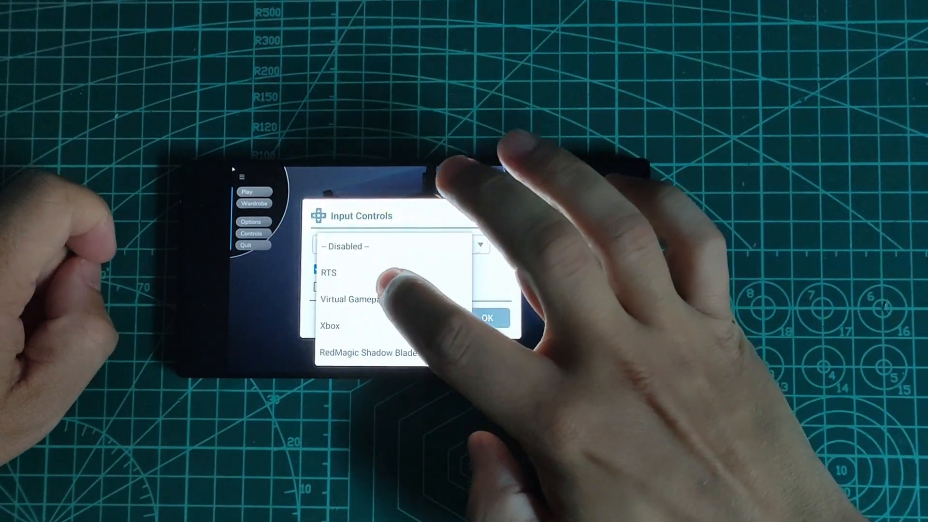